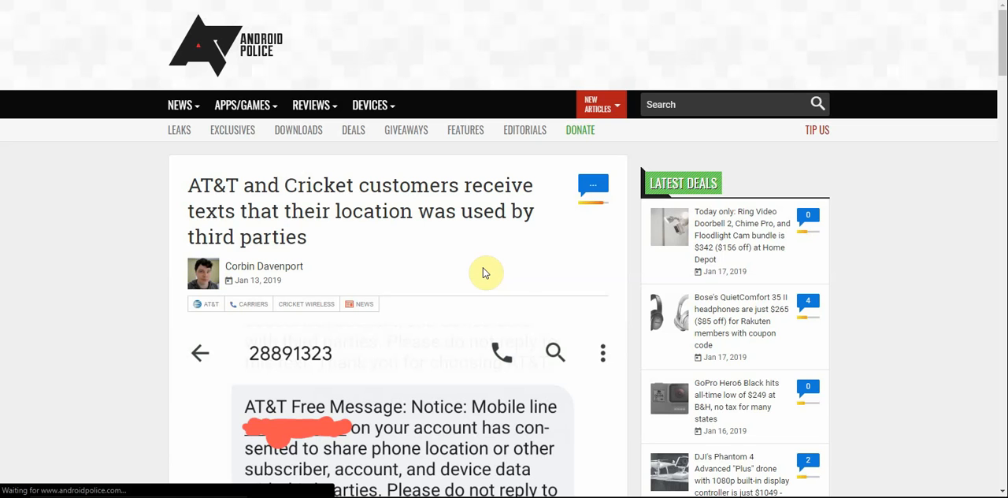
{"action": "mouse_move", "coordinate": [875, 277]}
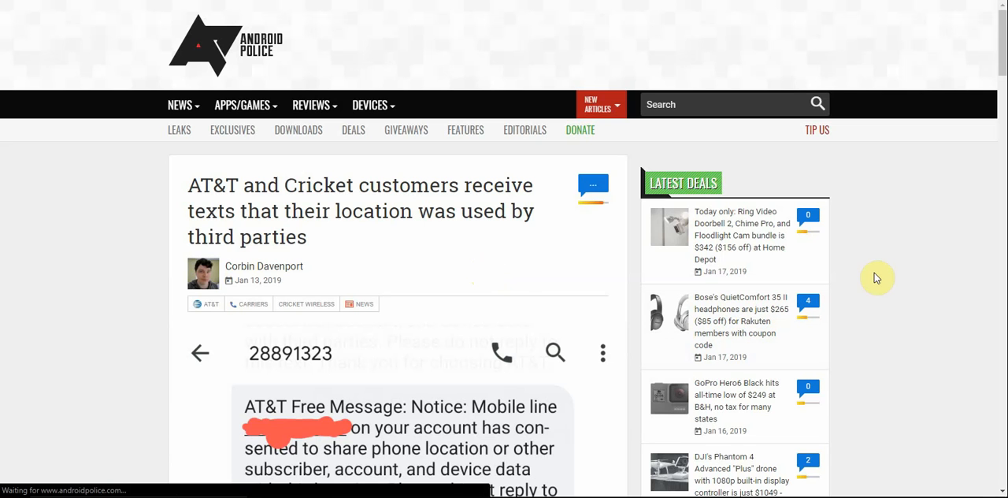
{"action": "mouse_move", "coordinate": [925, 371]}
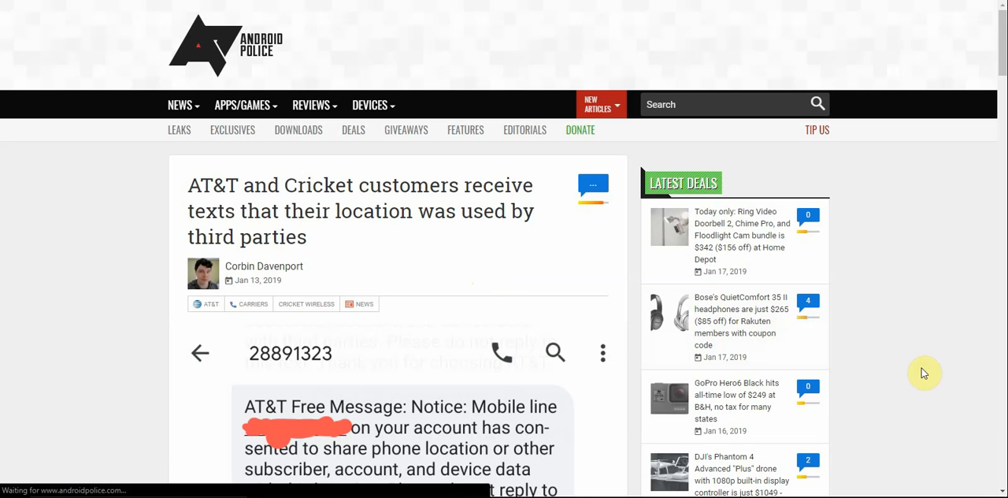
{"action": "mouse_move", "coordinate": [1000, 492]}
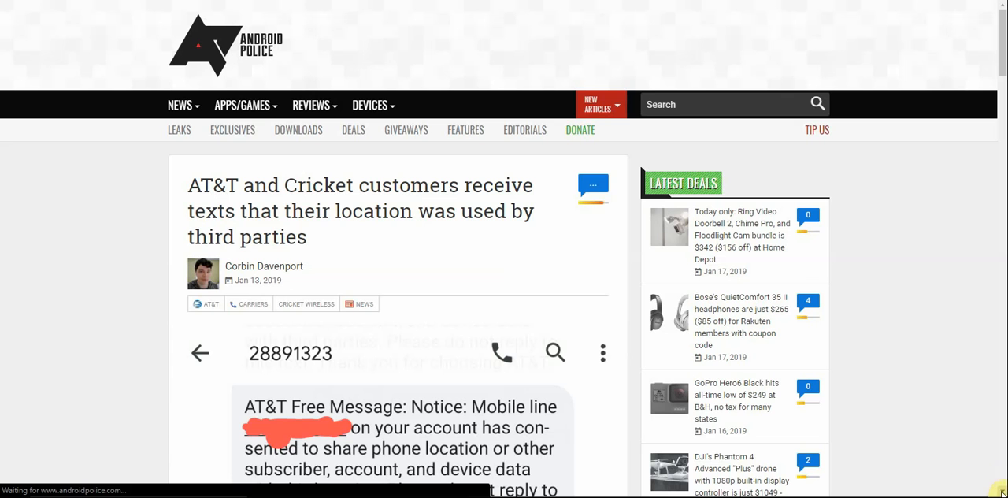
{"action": "scroll", "scroll_direction": "down", "scroll_amount": 3}
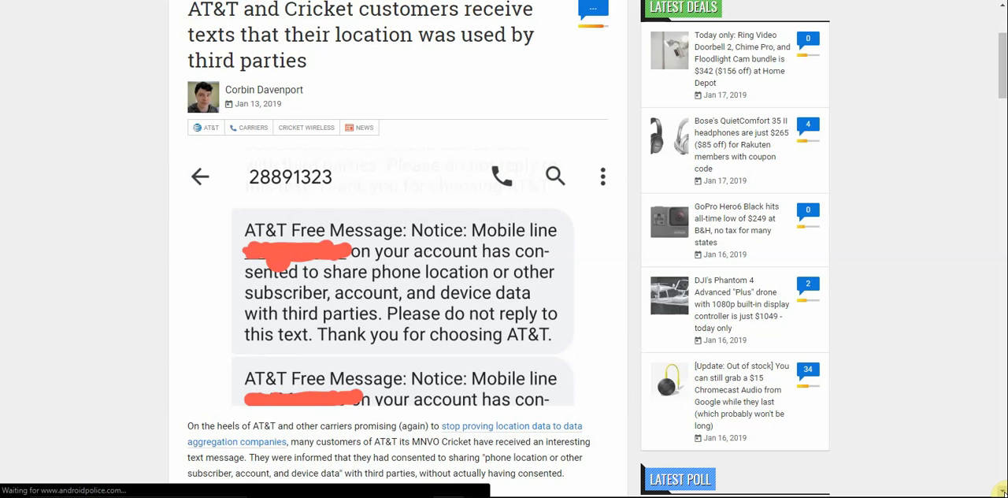
{"action": "scroll", "scroll_direction": "down", "scroll_amount": 3}
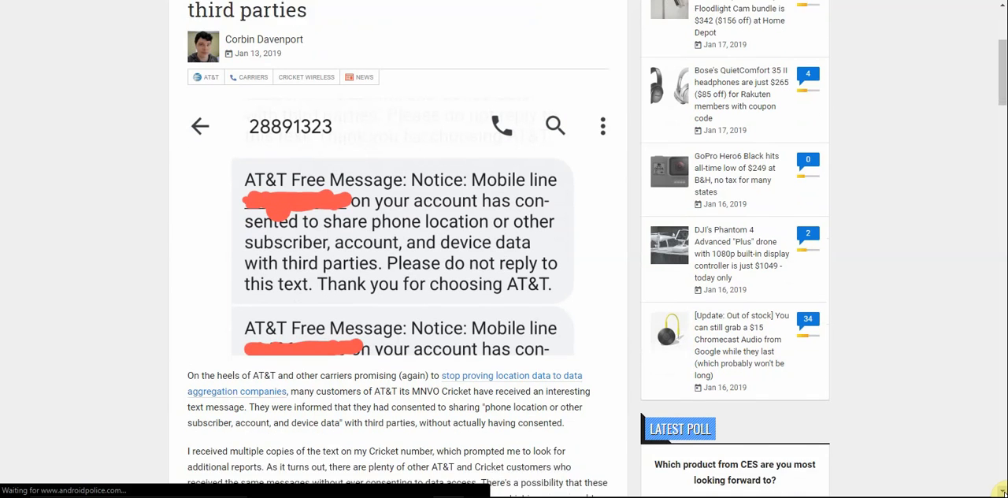
{"action": "scroll", "scroll_direction": "down", "scroll_amount": 3}
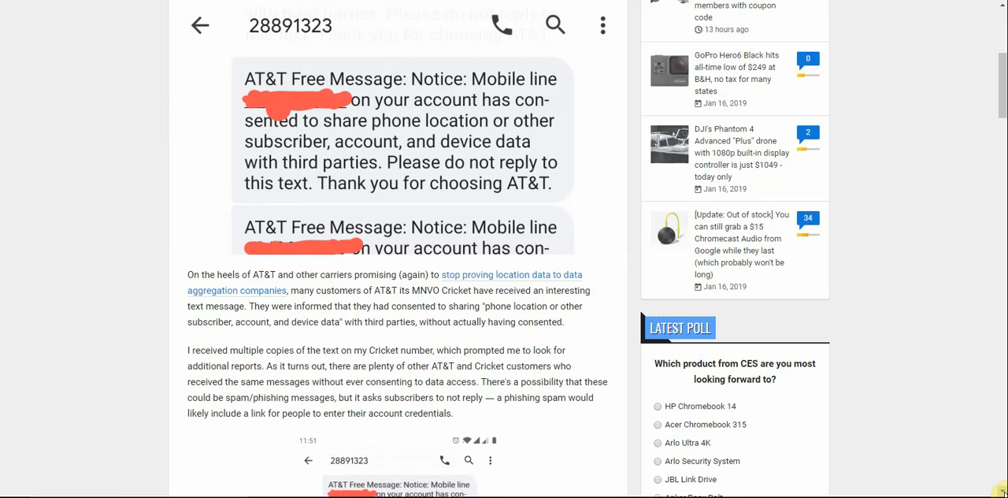
{"action": "scroll", "scroll_direction": "down", "scroll_amount": 3}
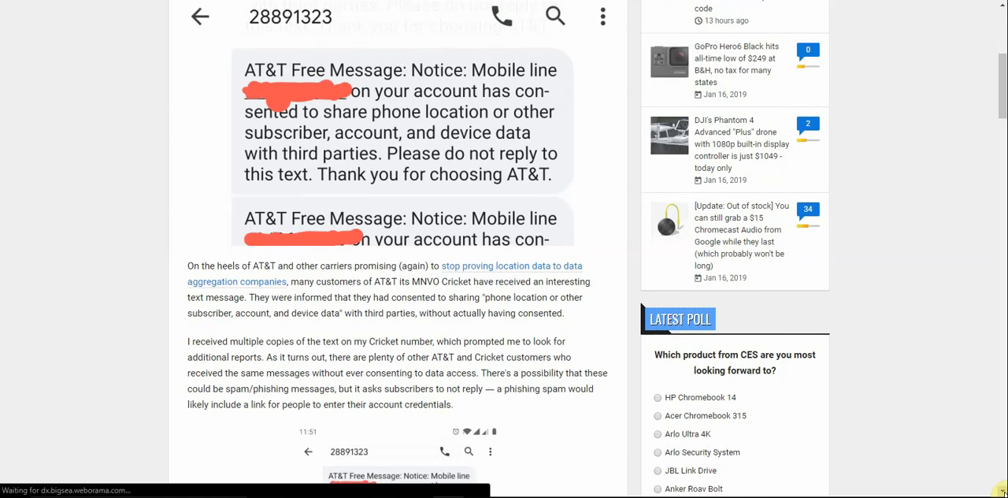
{"action": "scroll", "scroll_direction": "down", "scroll_amount": 3}
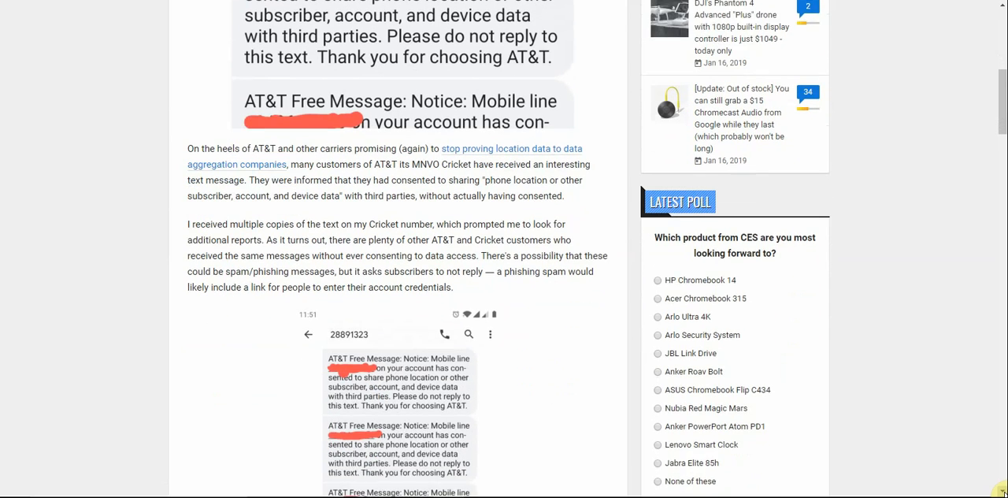
{"action": "scroll", "scroll_direction": "down", "scroll_amount": 3}
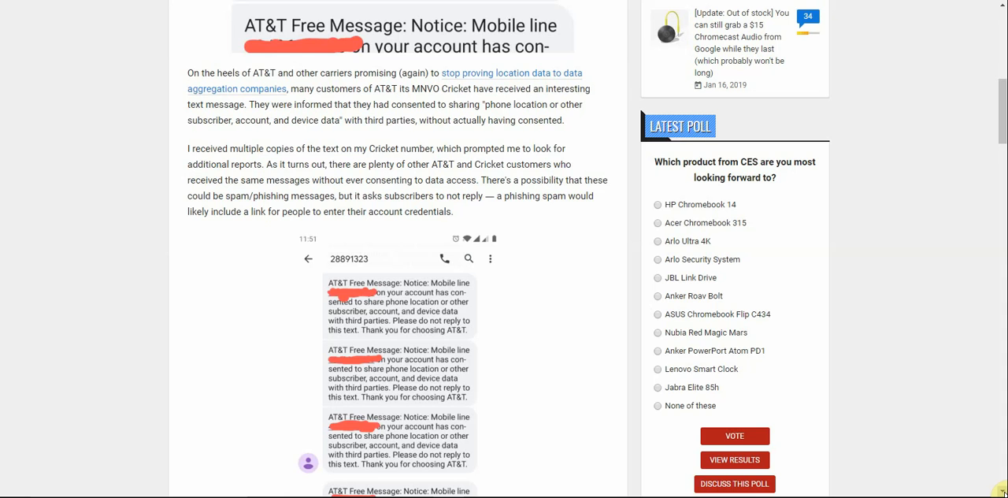
{"action": "scroll", "scroll_direction": "down", "scroll_amount": 3}
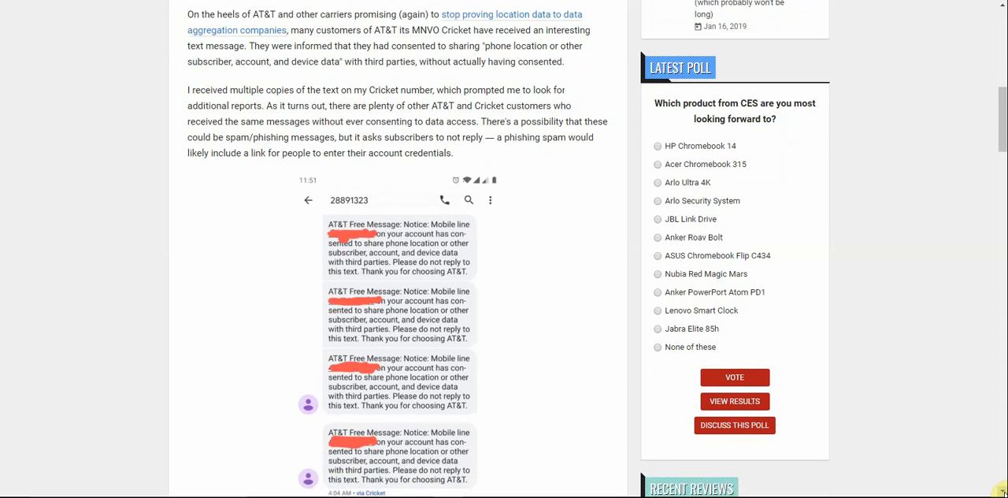
{"action": "scroll", "scroll_direction": "down", "scroll_amount": 3}
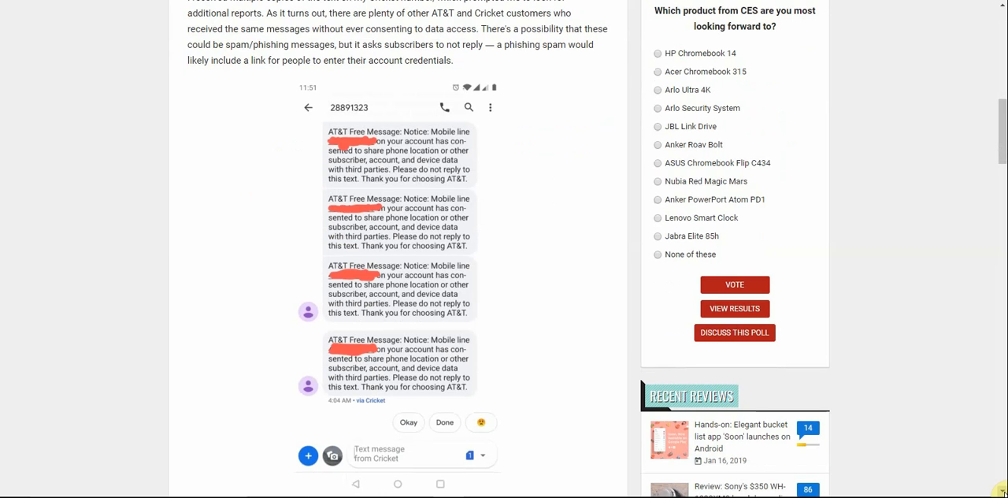
{"action": "scroll", "scroll_direction": "down", "scroll_amount": 3}
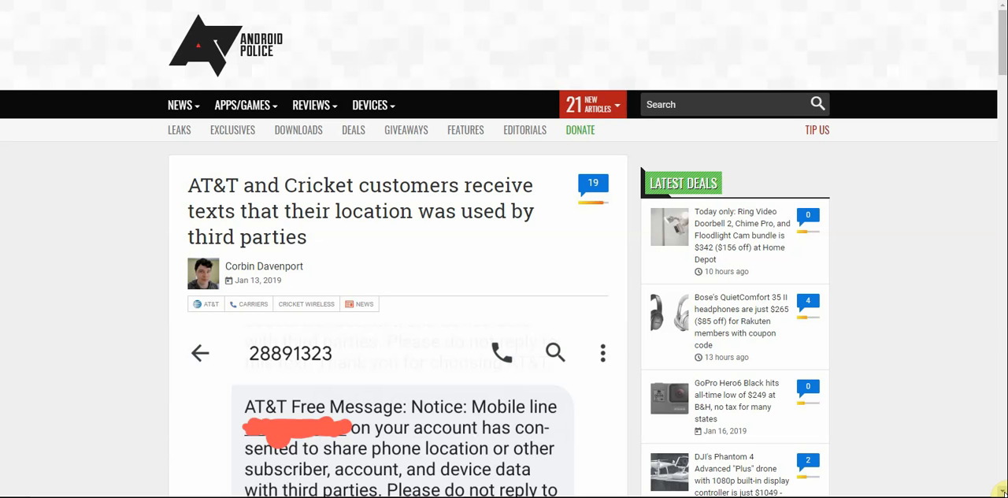
{"action": "mouse_move", "coordinate": [993, 324]}
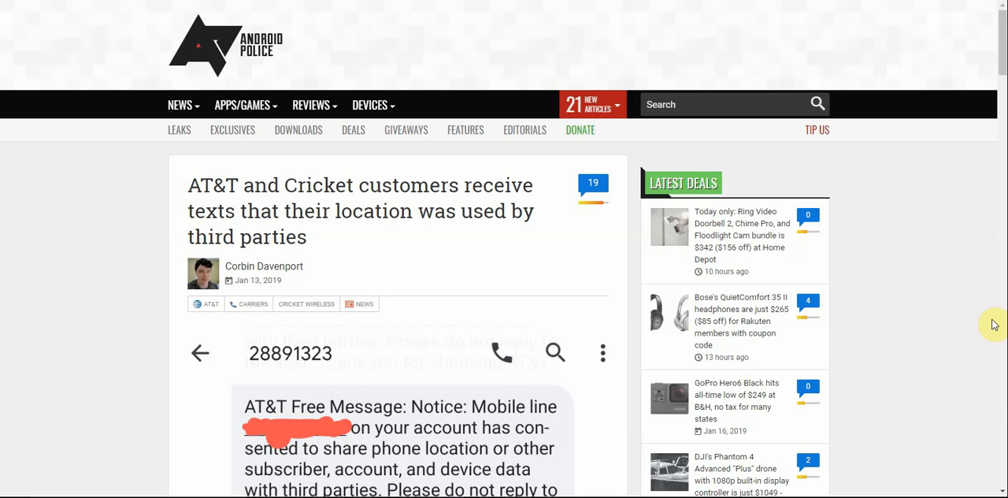
{"action": "mouse_move", "coordinate": [889, 230]}
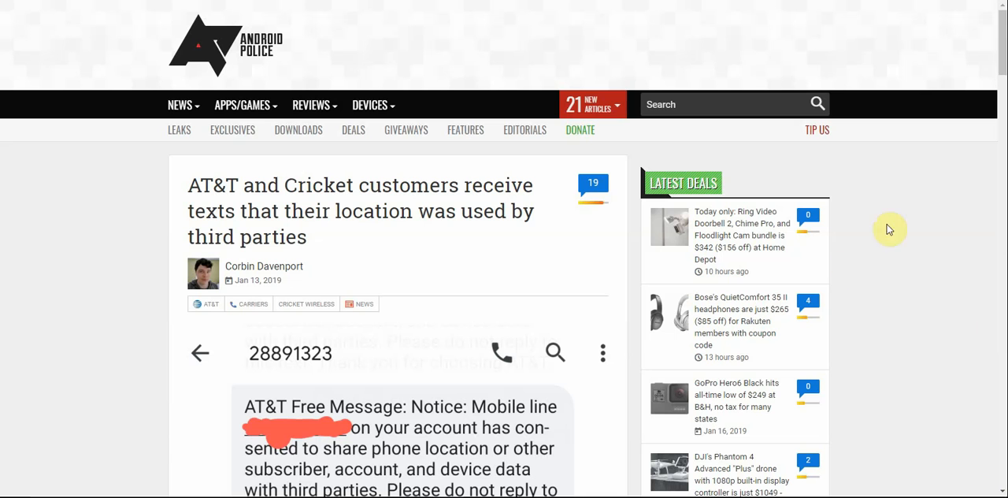
{"action": "mouse_move", "coordinate": [911, 285]}
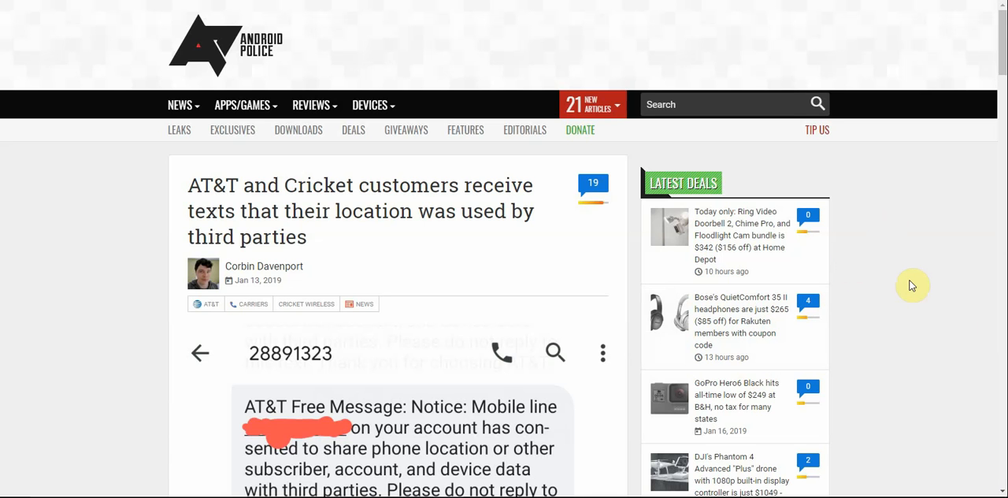
{"action": "mouse_move", "coordinate": [891, 450]}
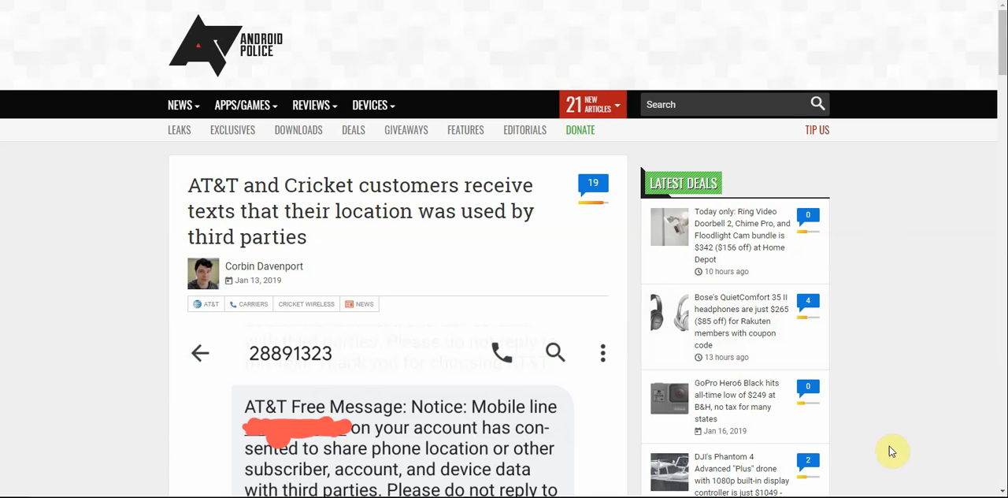